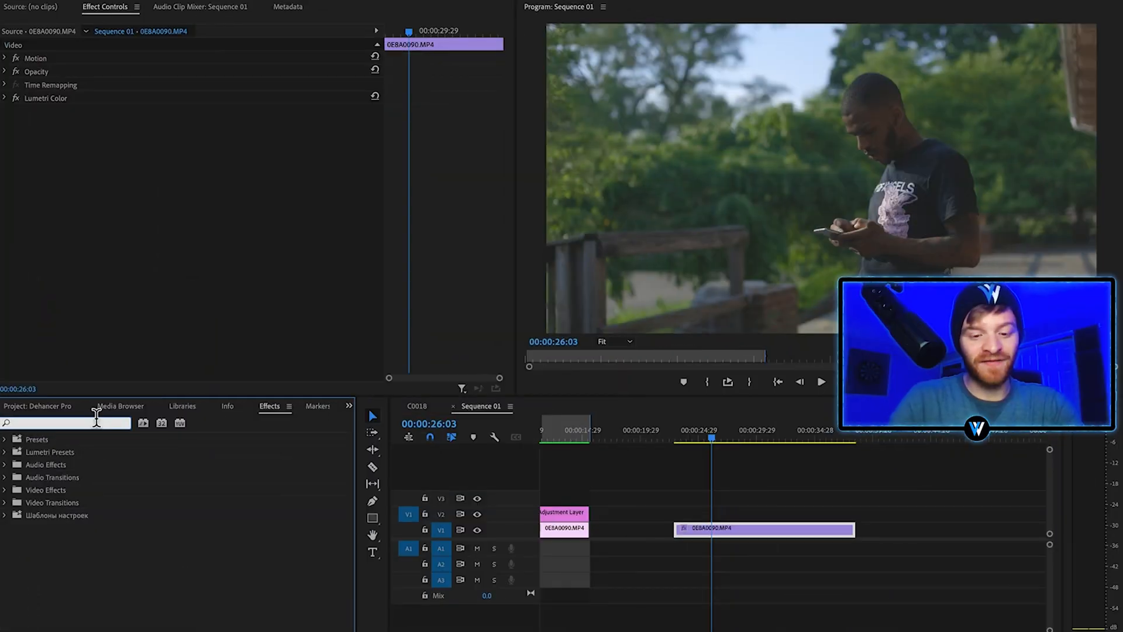
Search the Effects panel for 'dehanc' to find Dehancer Pro v1.3
text(dehanc)
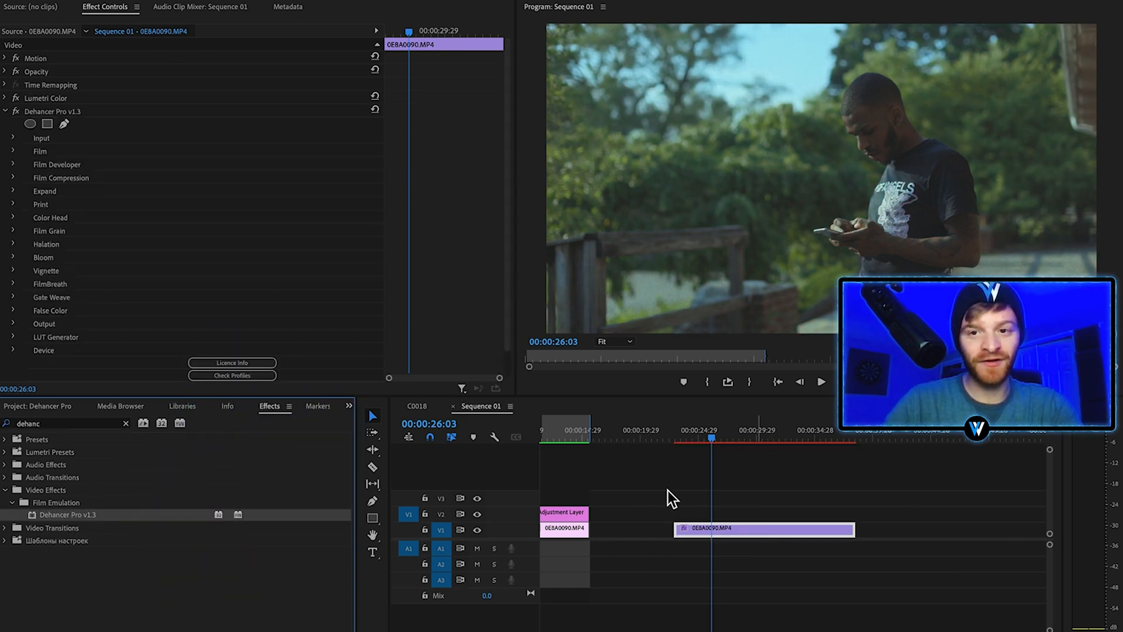
Set the Input source to Choose Camera with the Canon R6 Log 3 BT.709 profile
click(12, 138)
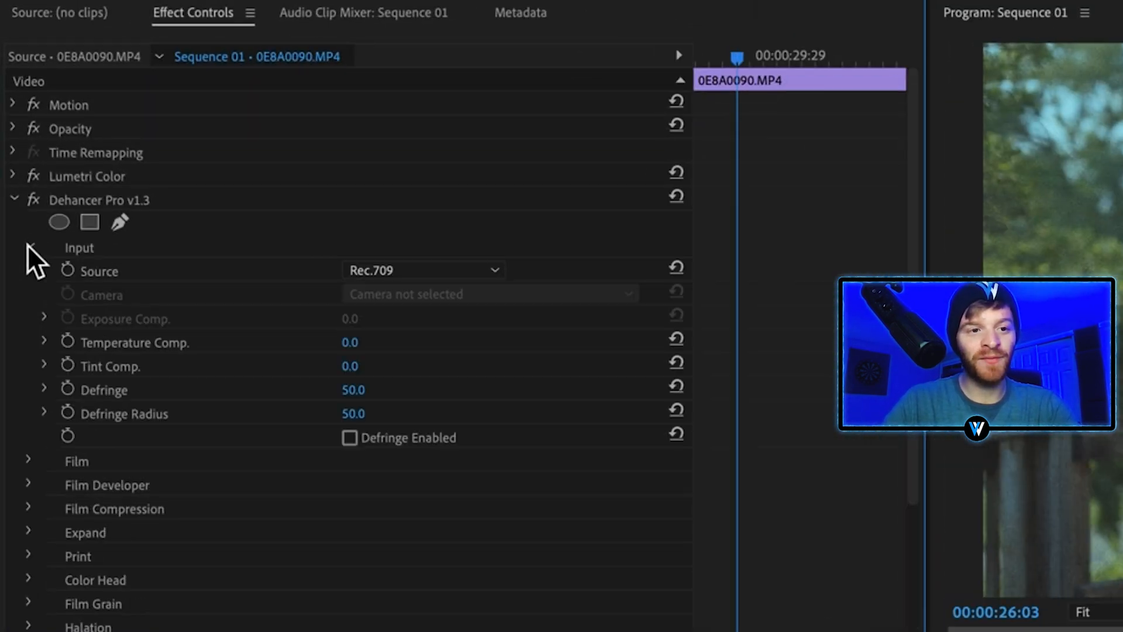
click(423, 271)
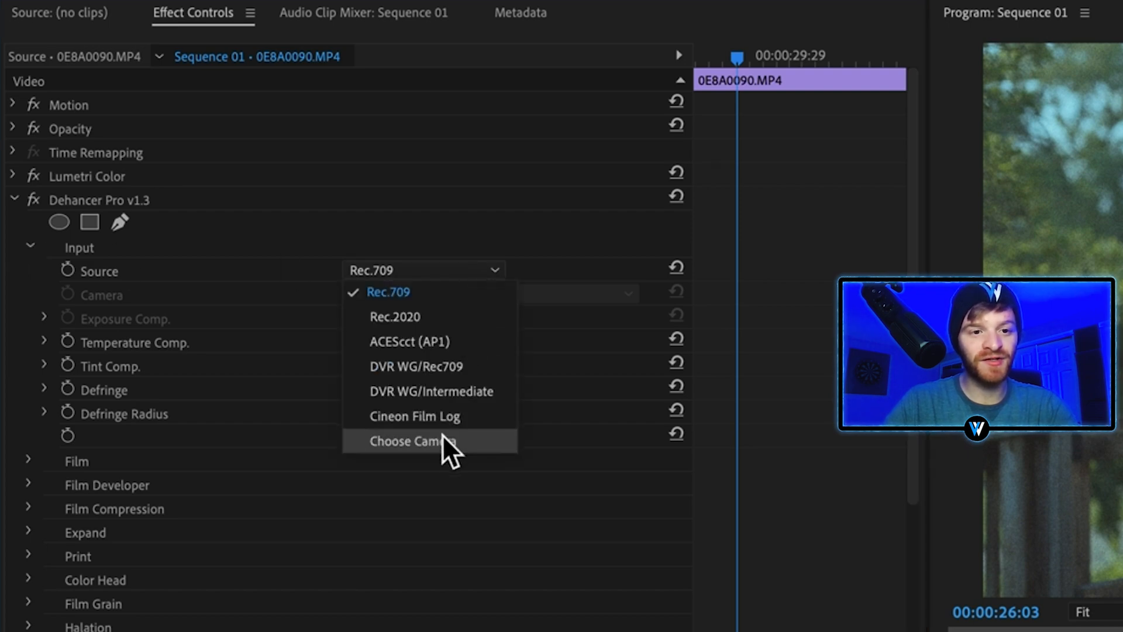
click(412, 441)
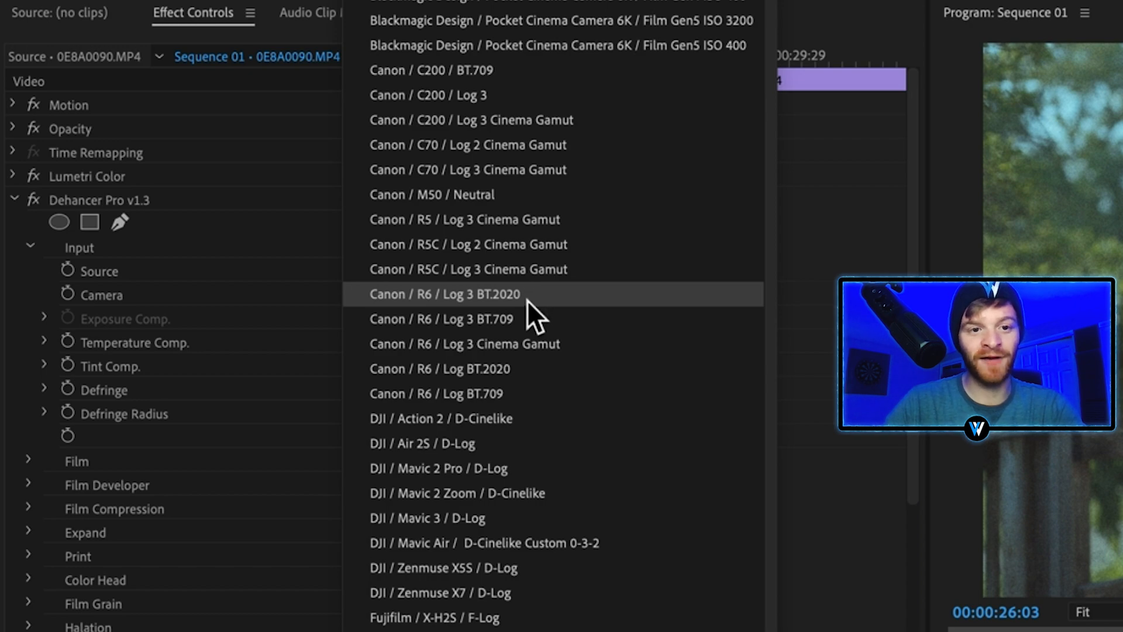
click(441, 318)
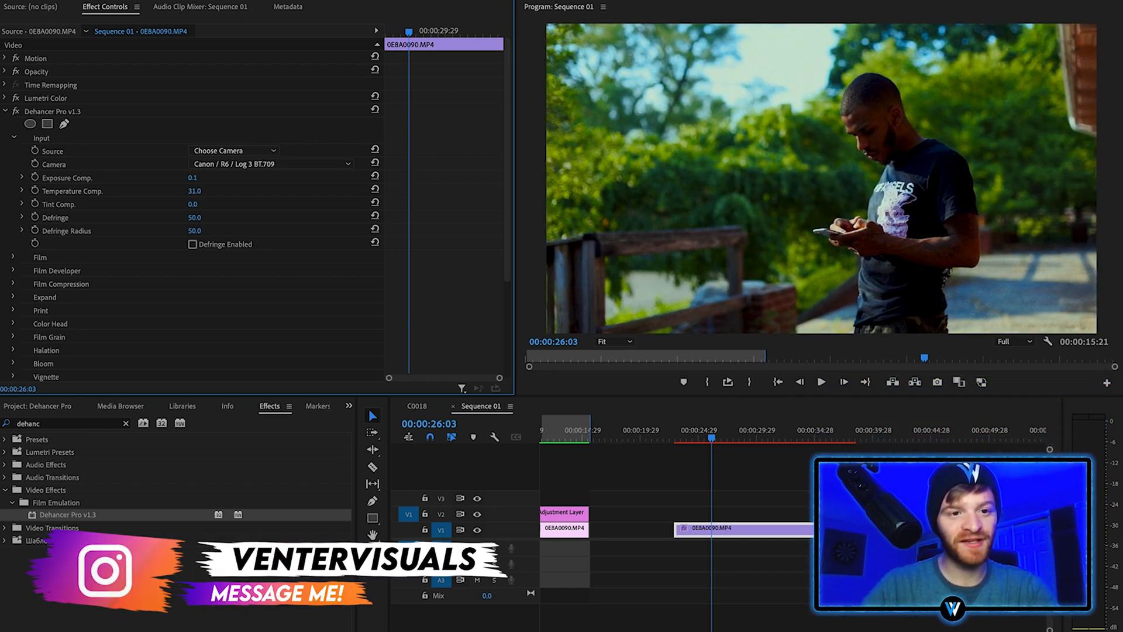
drag(194, 190, 186, 191)
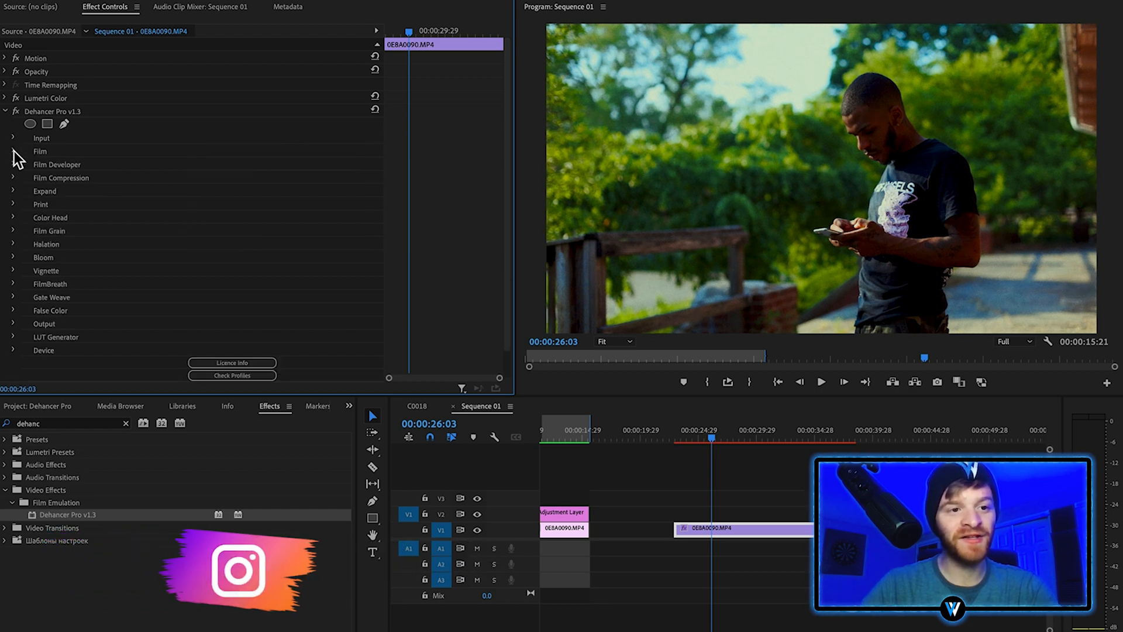
Choose Fujicolor 100 as the Film profile and collapse the Film group
click(13, 151)
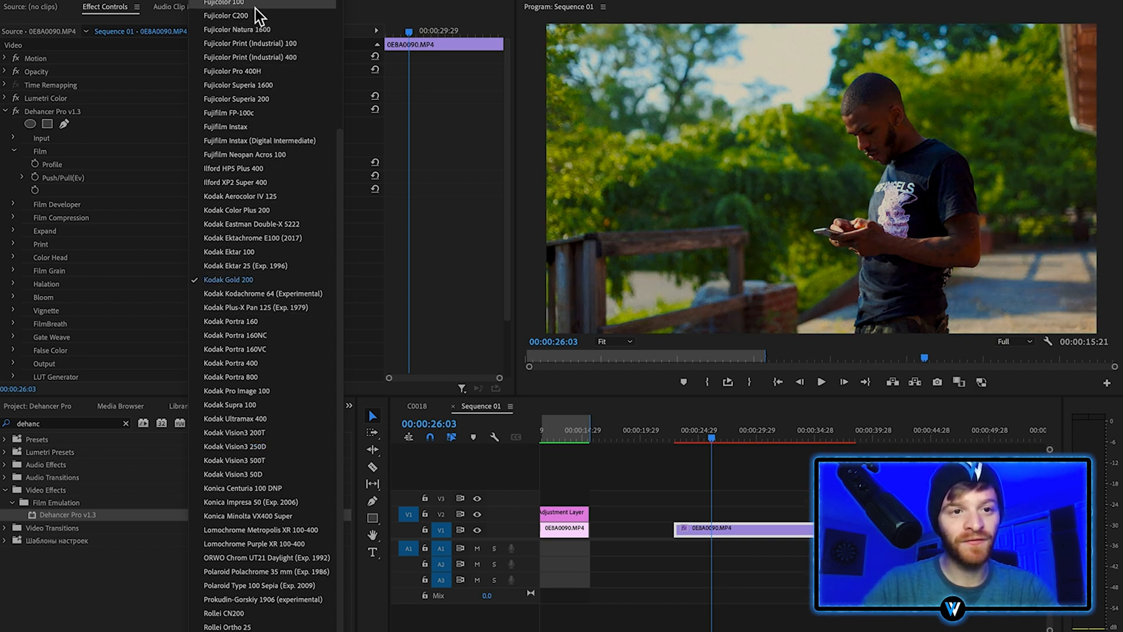
click(224, 2)
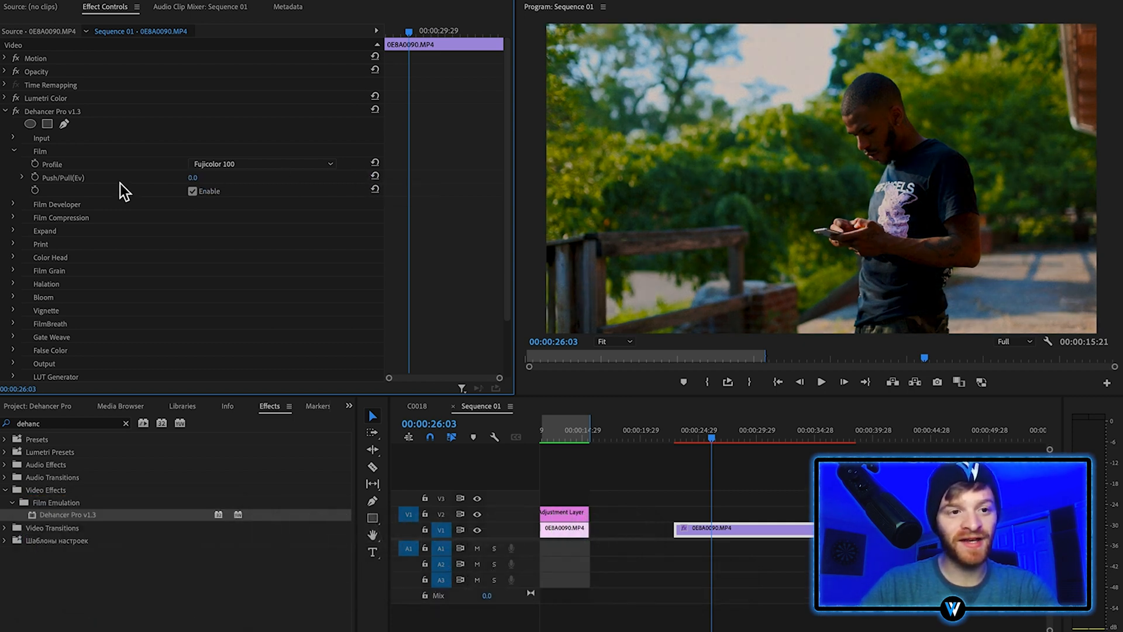
click(13, 151)
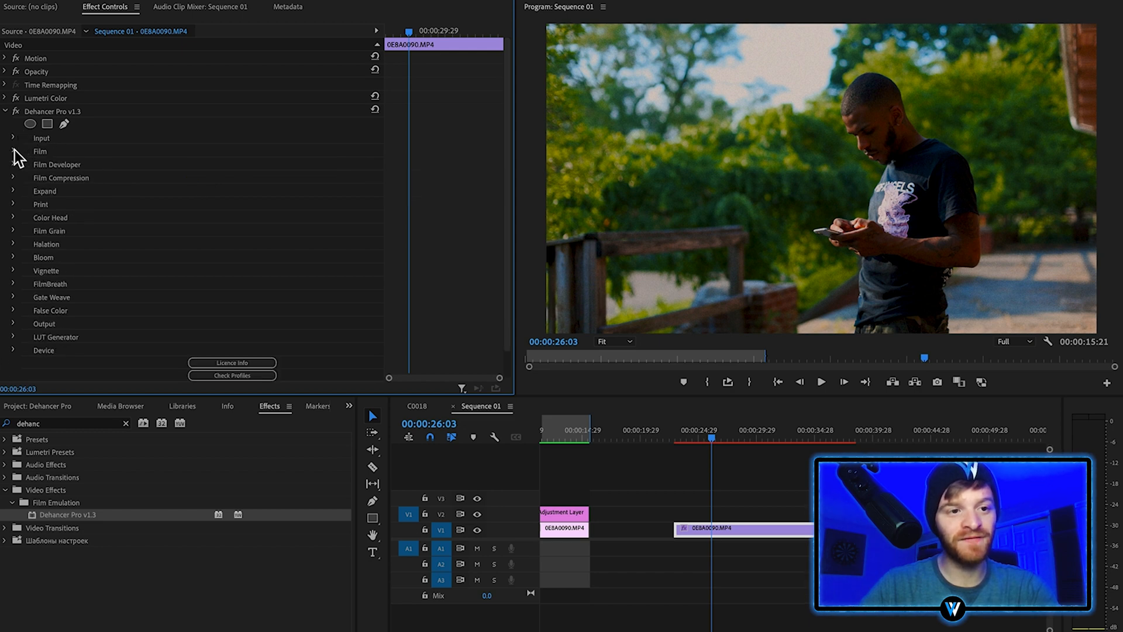
Enable the Expand stage with its Normal profile
click(13, 164)
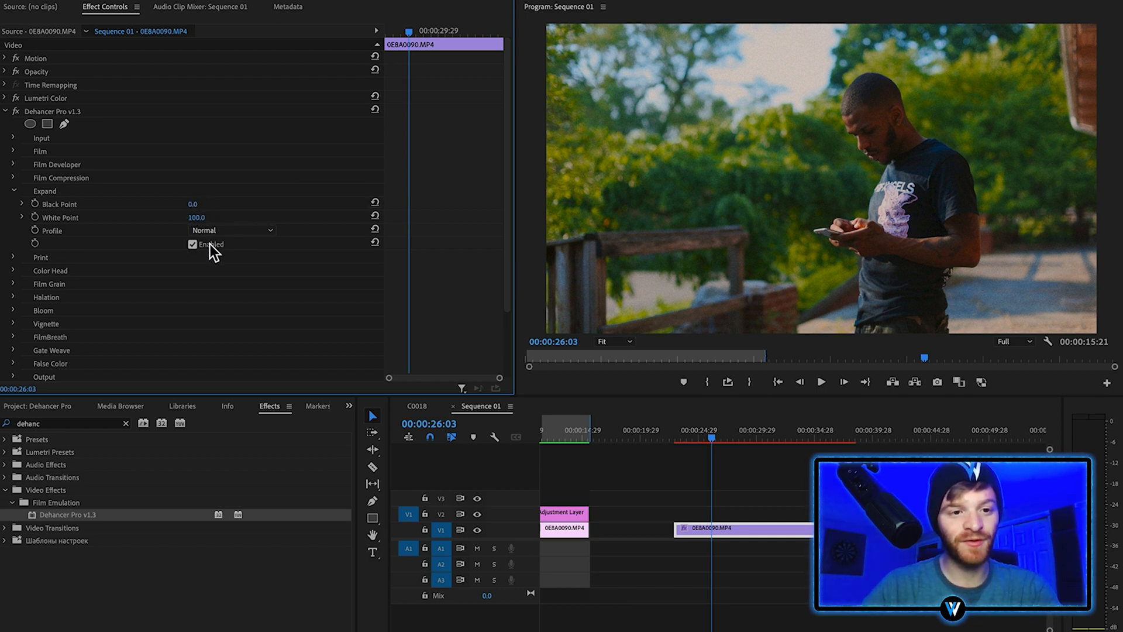
click(13, 191)
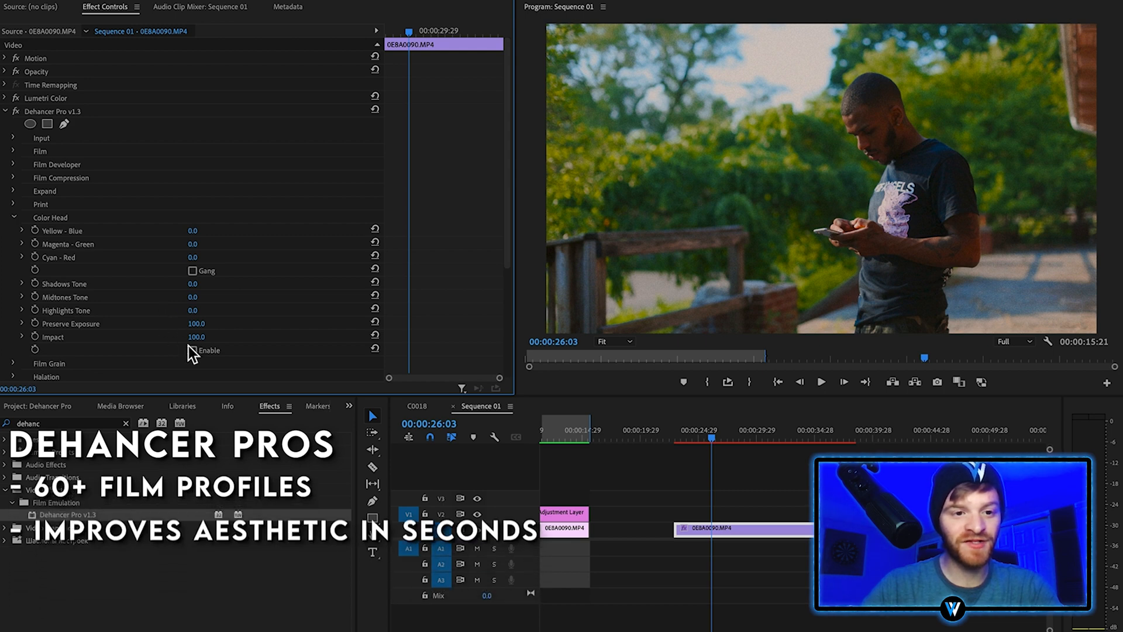
Enable Color Head, push Cyan–Red toward cyan (−5), then disable it to compare and collapse the group
click(192, 350)
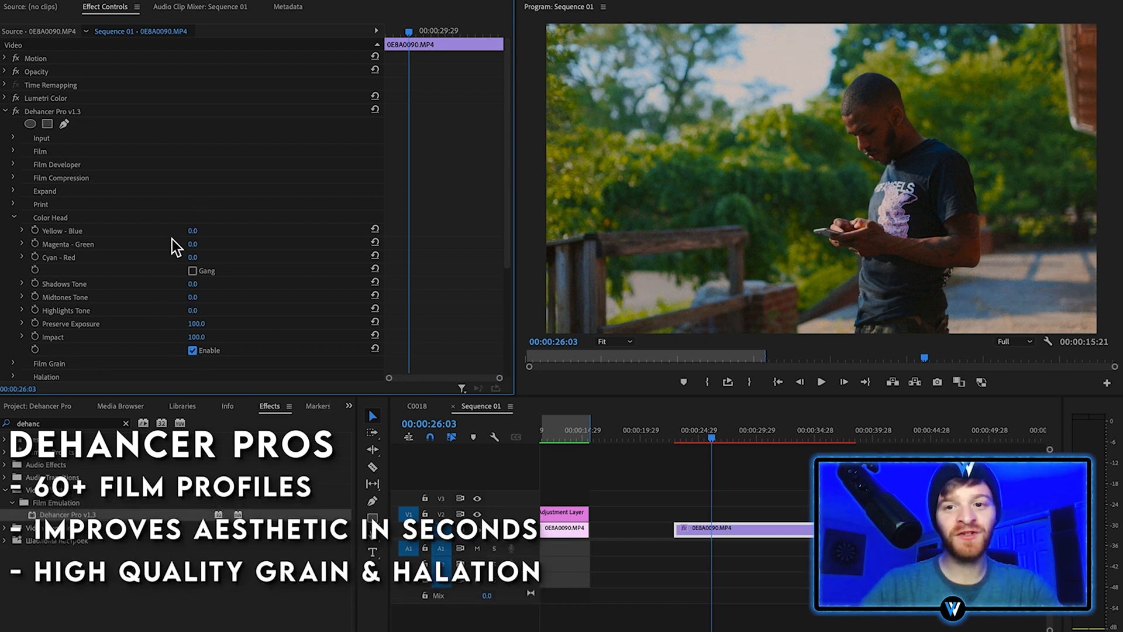
mouse_move(859, 187)
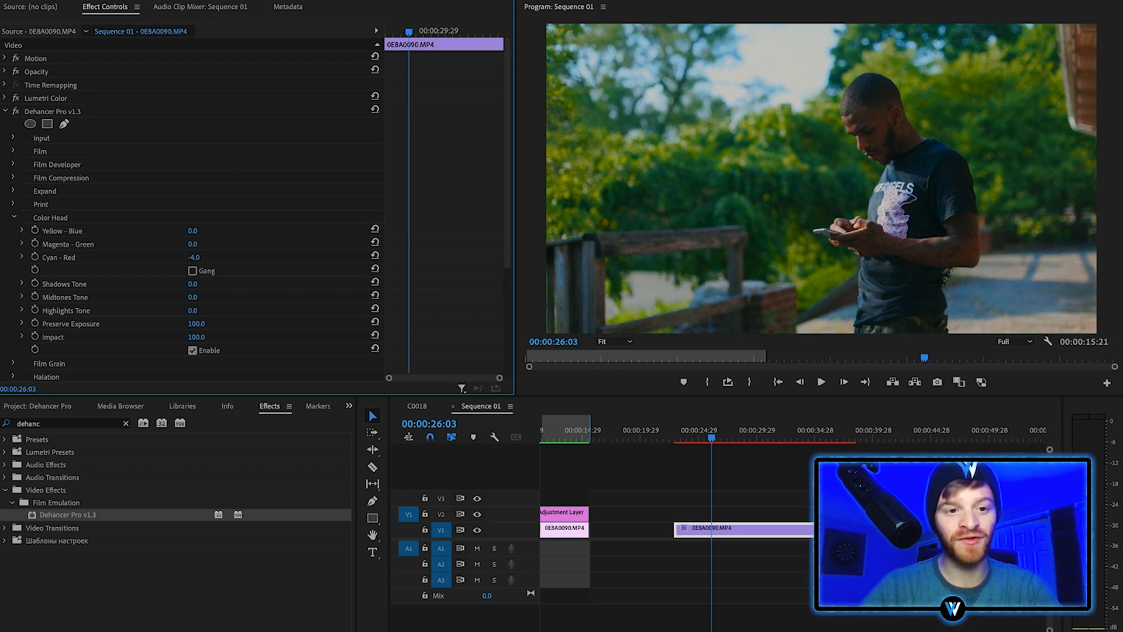
drag(193, 257, 190, 257)
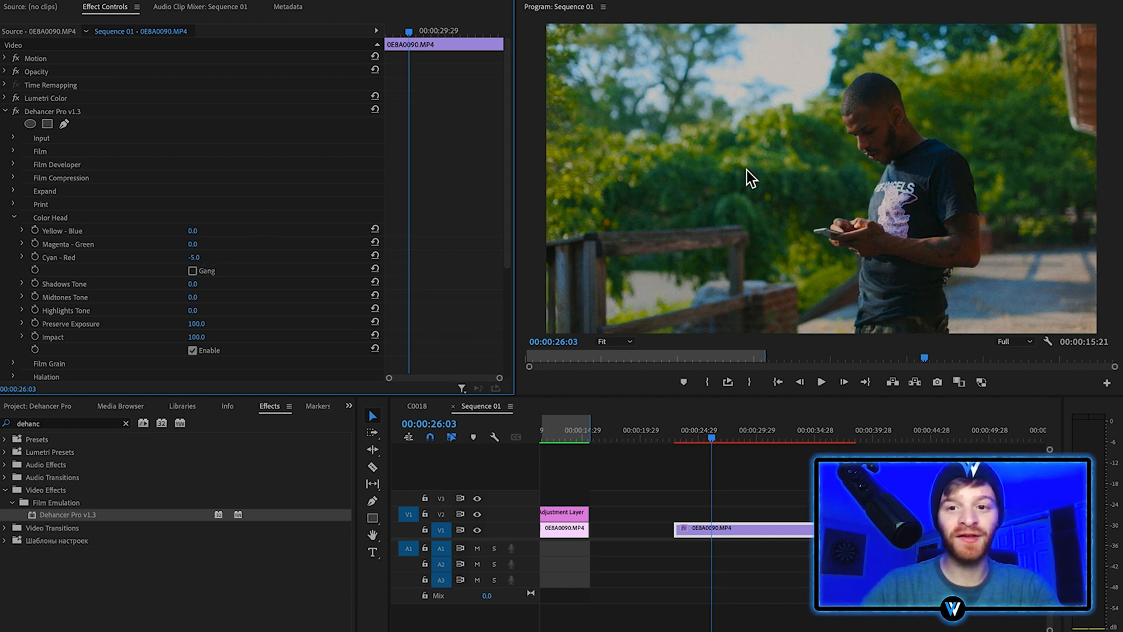
mouse_move(820, 109)
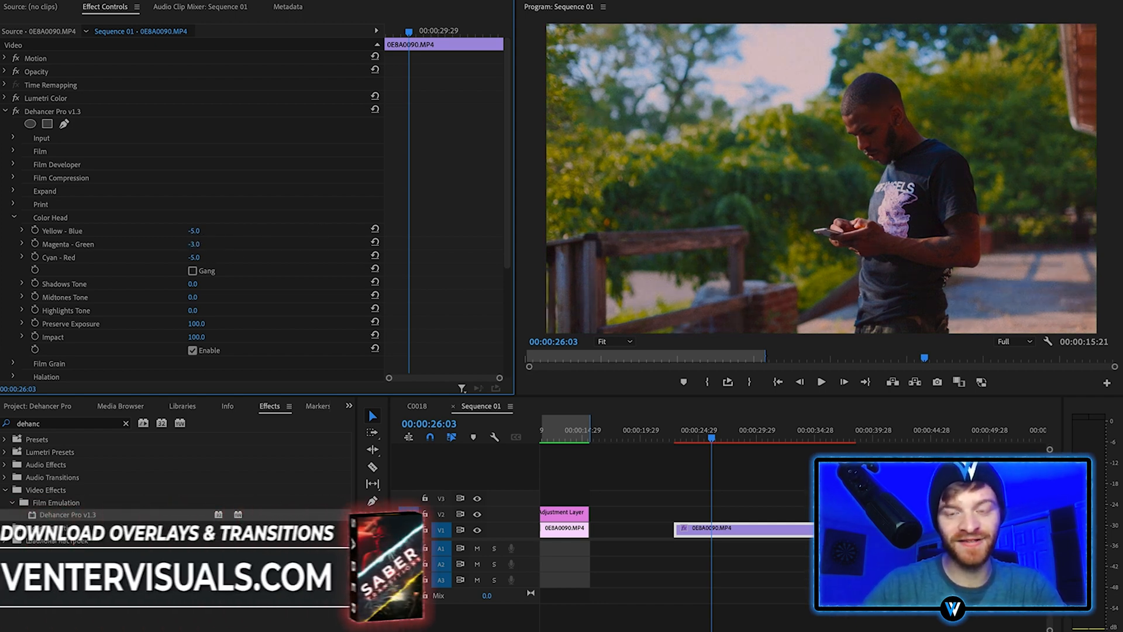
click(192, 350)
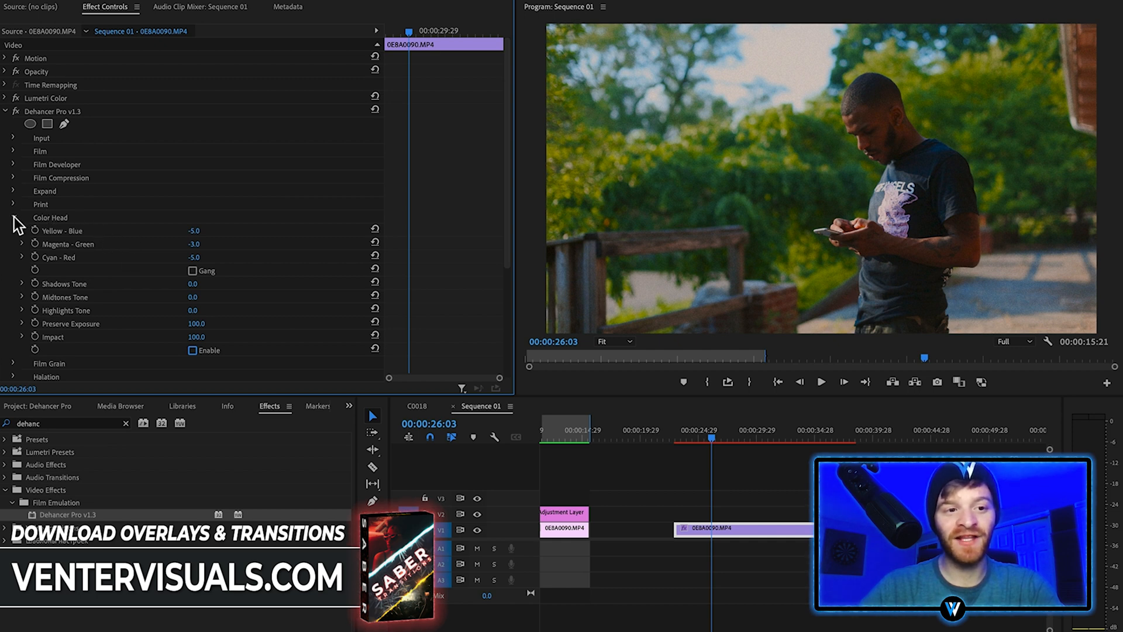
click(13, 218)
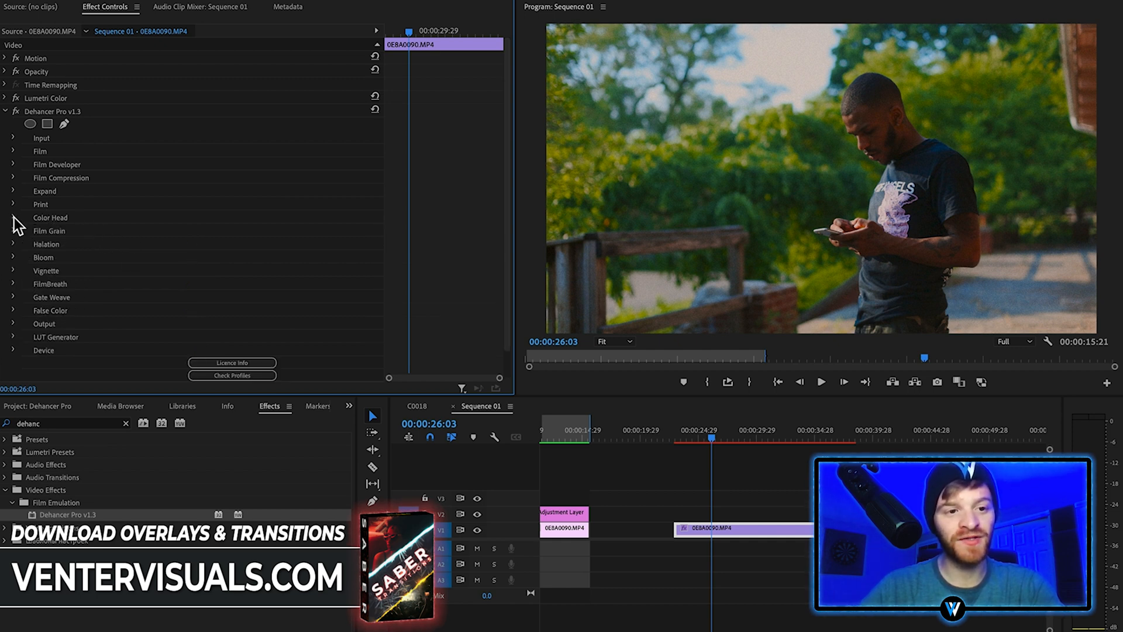
Set Film Grain amount 10 and midtones via typed value, then toggle grain off to compare
click(13, 231)
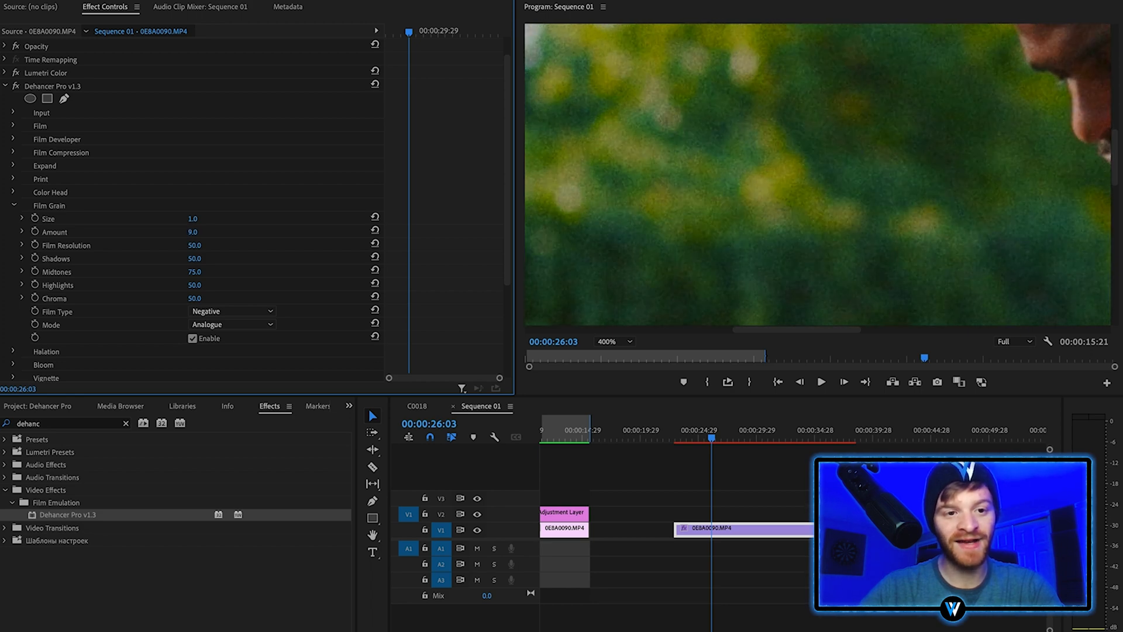
drag(195, 245, 208, 244)
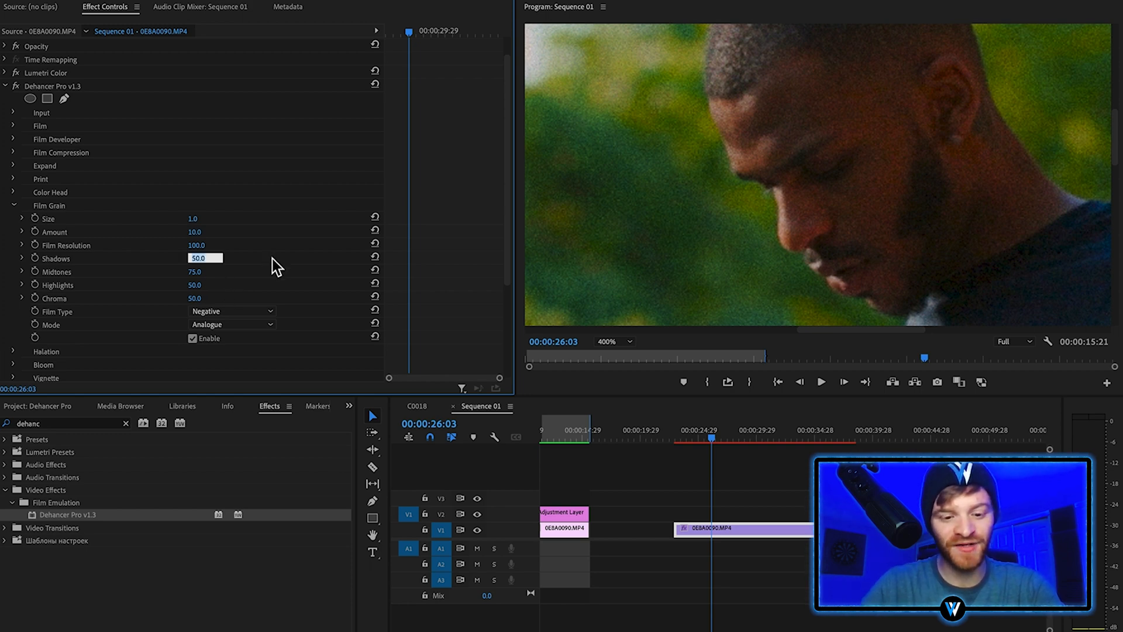
click(206, 271)
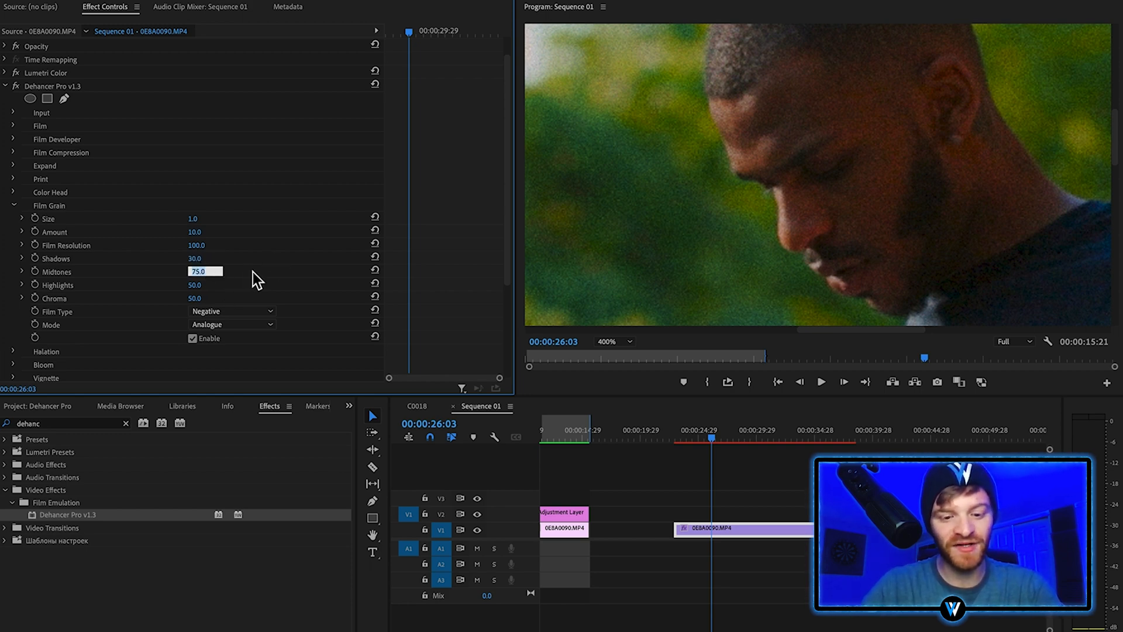
text(3)
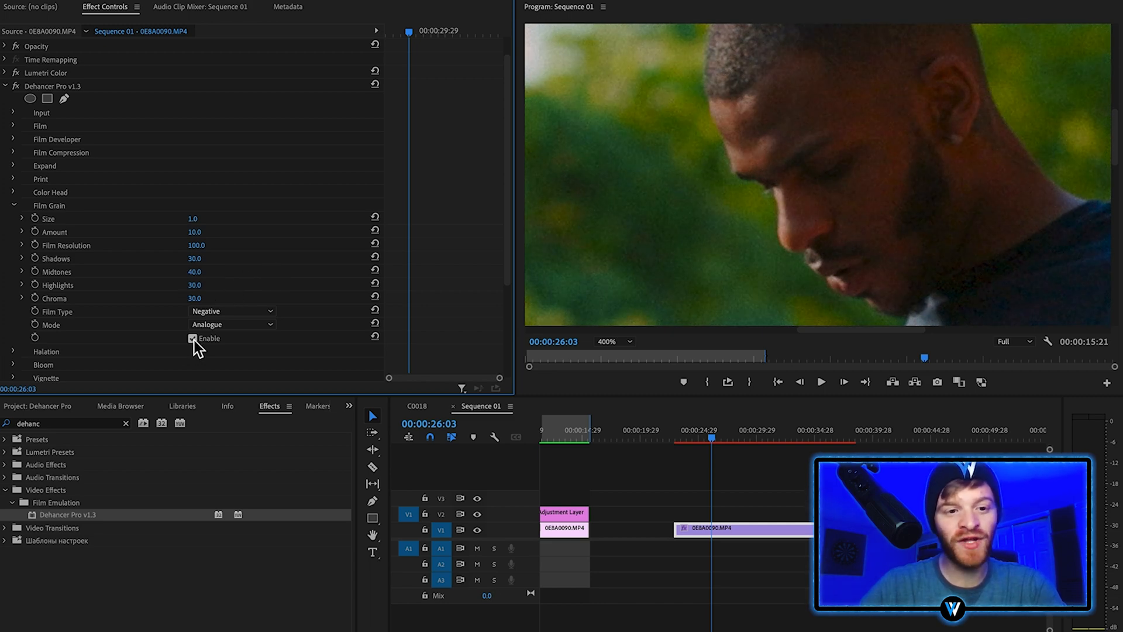
click(193, 338)
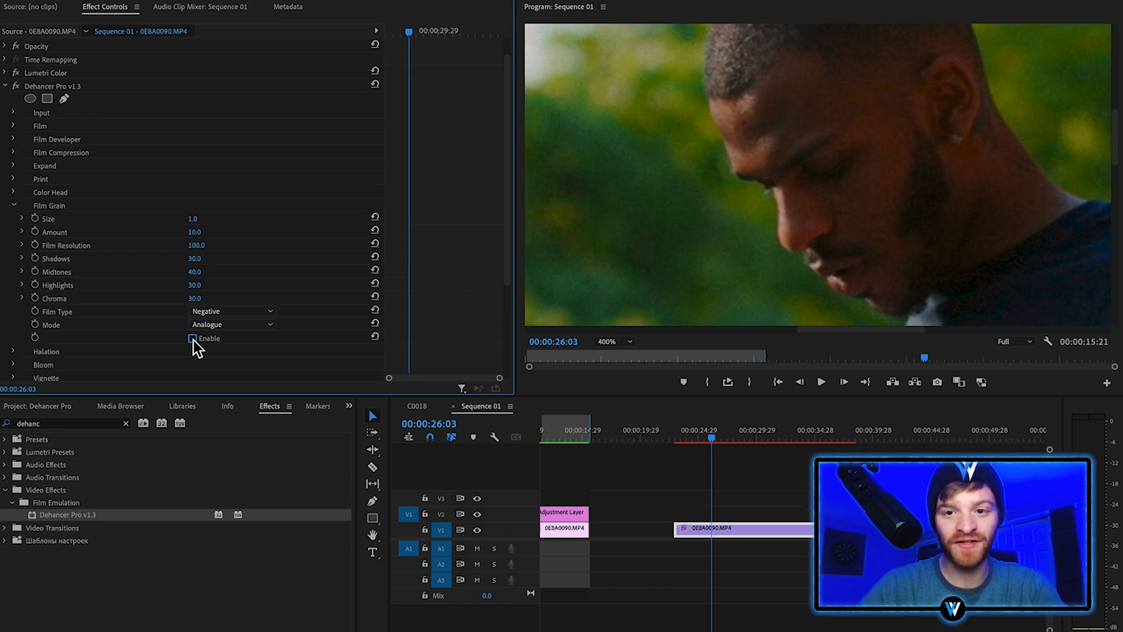
click(12, 219)
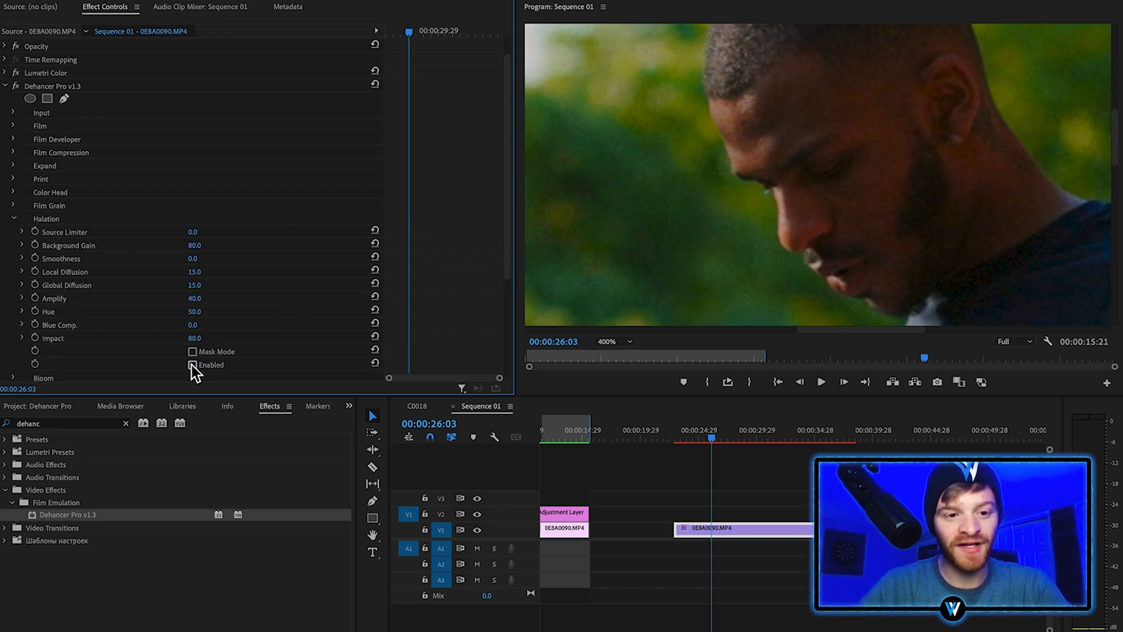
Enable Halation with Background Gain 80, Diffusions 15, Amplify 40, Hue 50, Impact 80
click(190, 365)
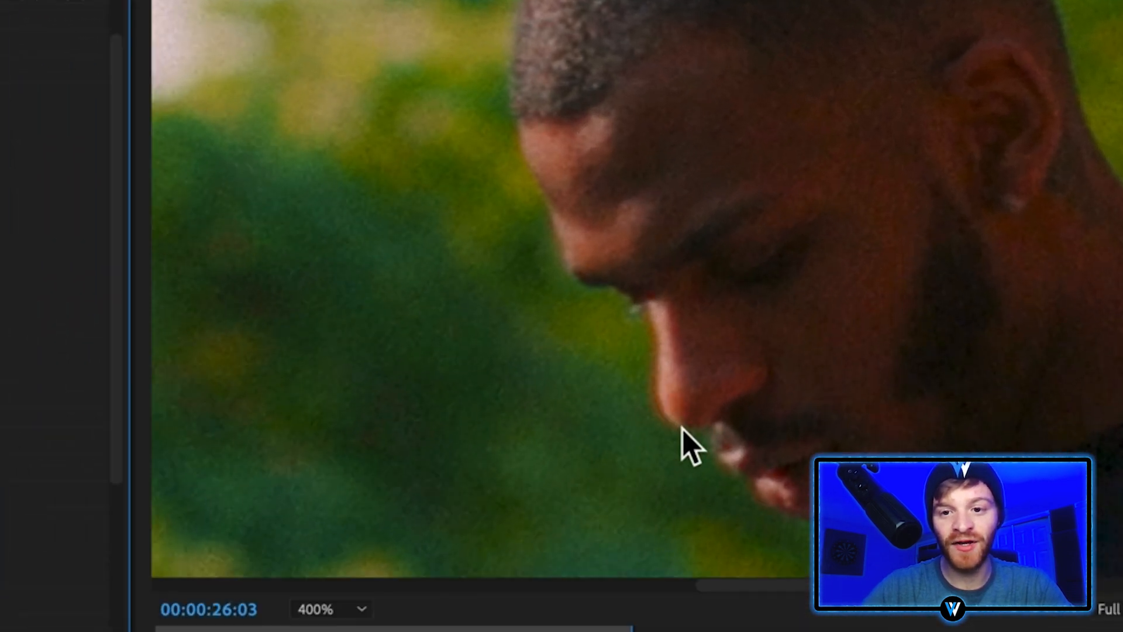
mouse_move(509, 85)
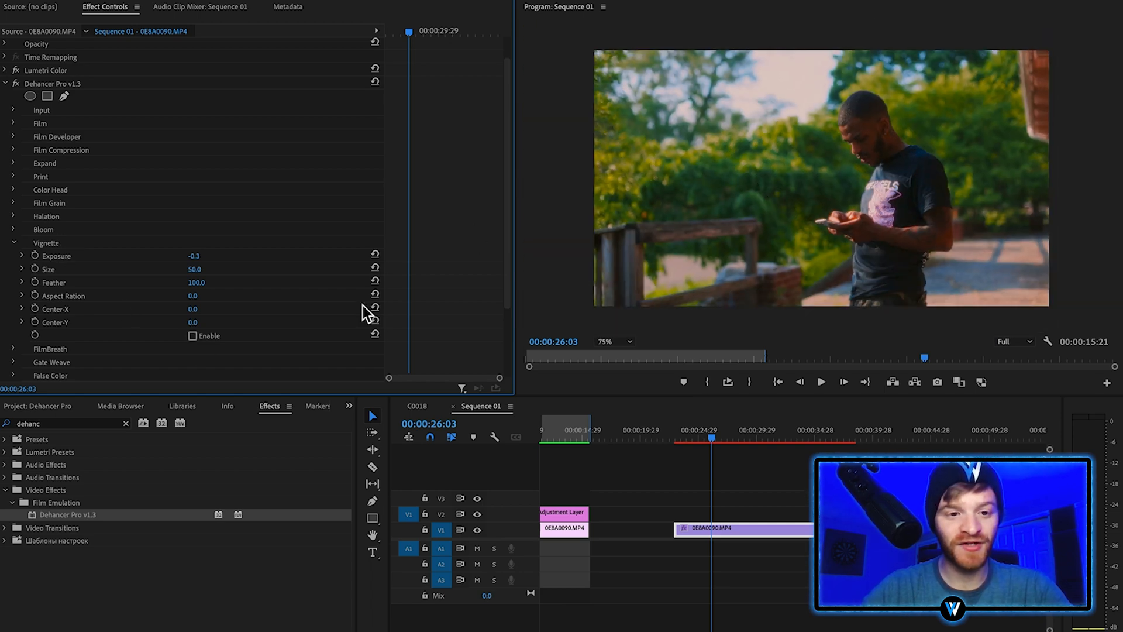
Enable Vignette and lower its Exposure to about −2 for darker frame edges
click(192, 335)
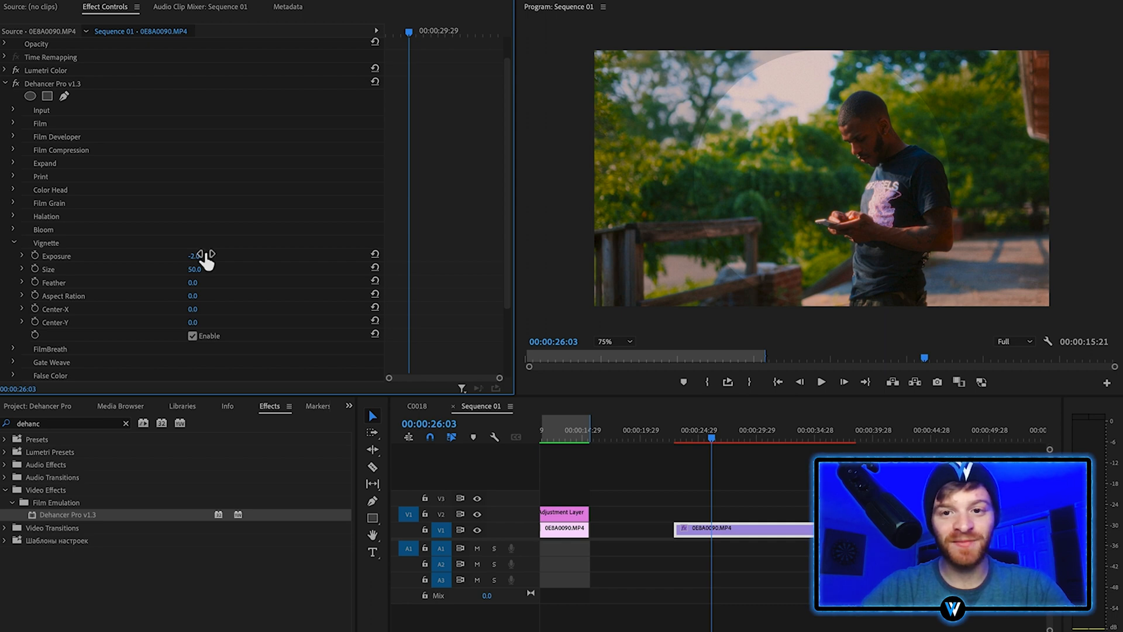
drag(193, 256, 193, 257)
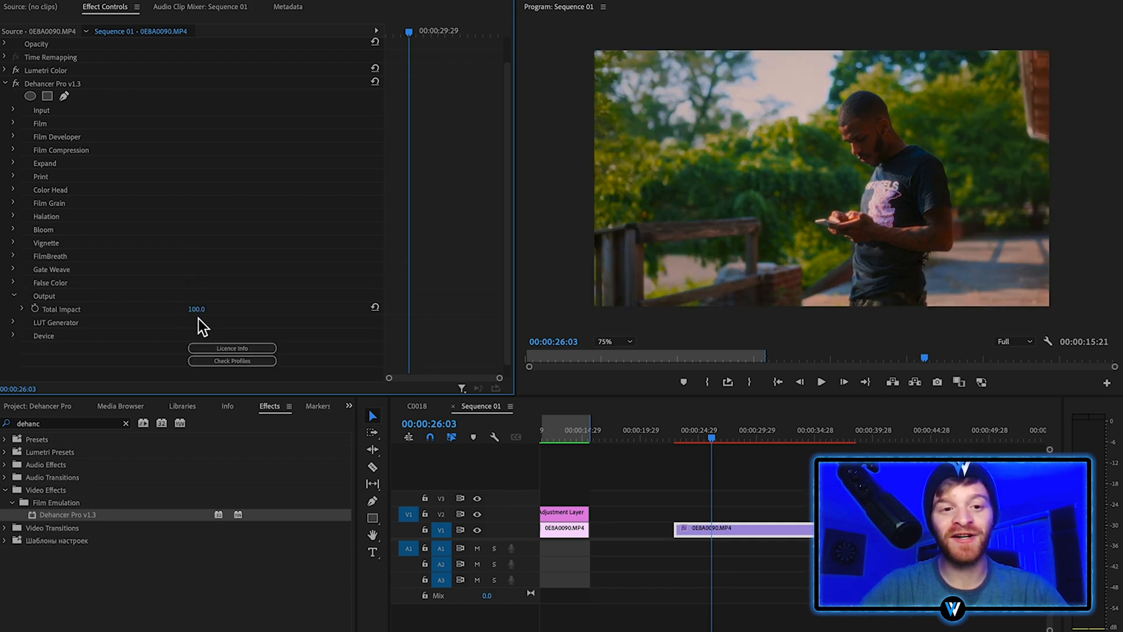
mouse_move(143, 122)
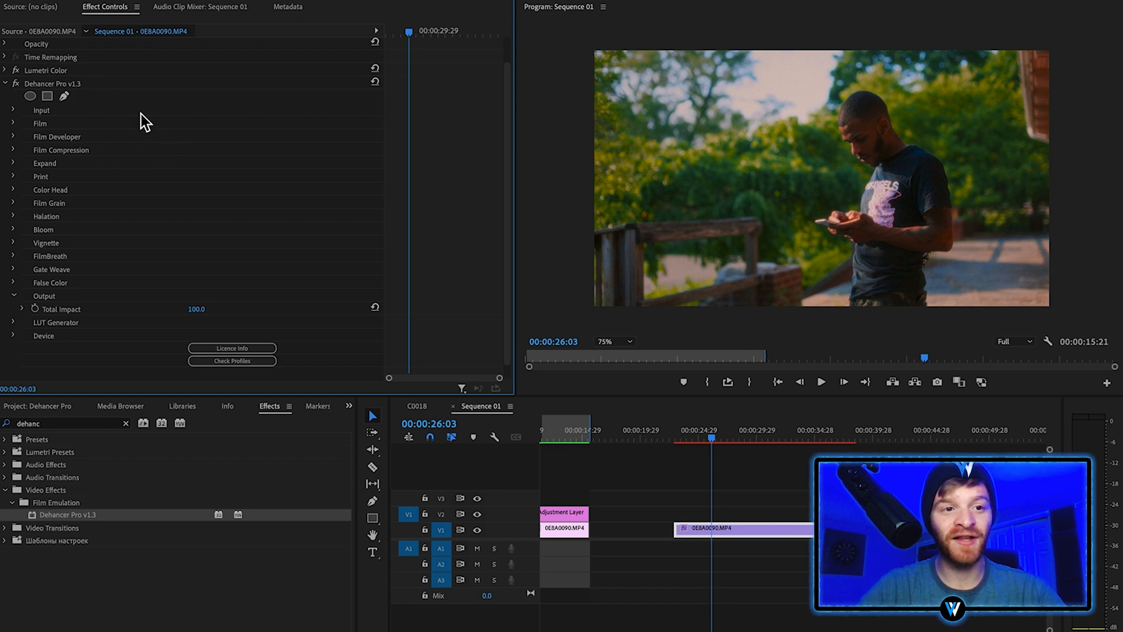
mouse_move(196, 309)
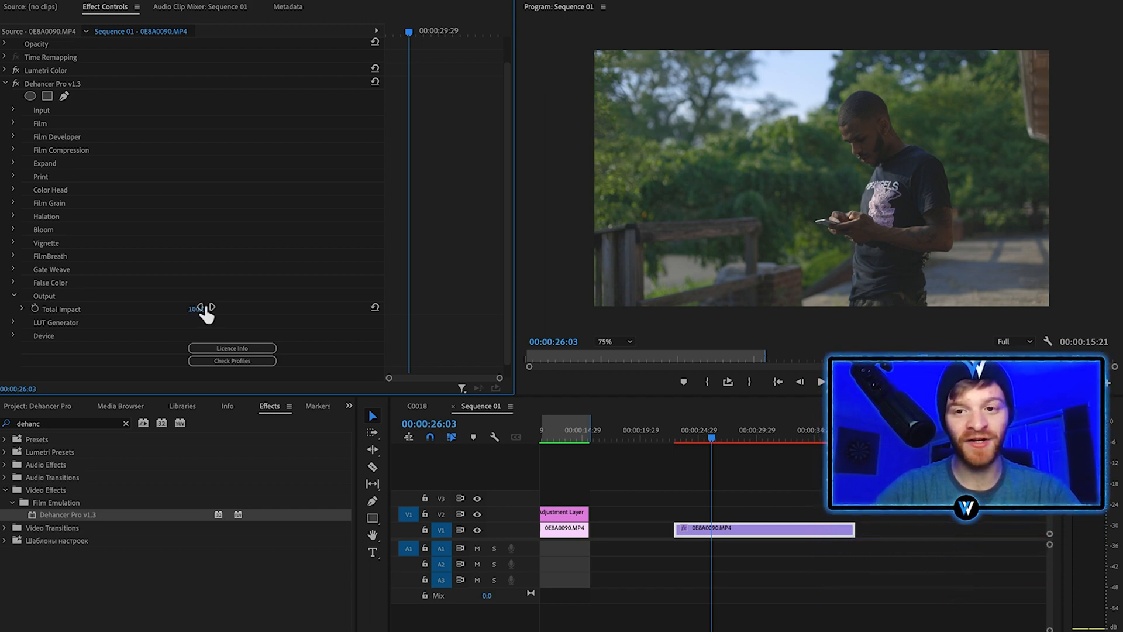
Lower Output Total Impact from 100 and restore it to compare against the original footage
click(11, 123)
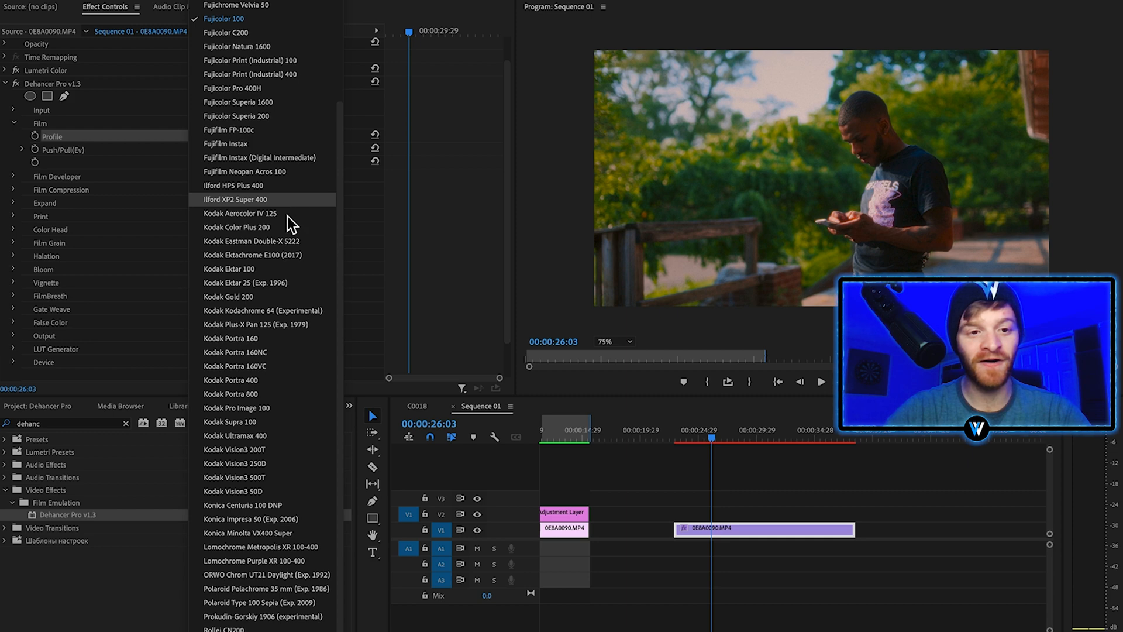
mouse_move(266, 301)
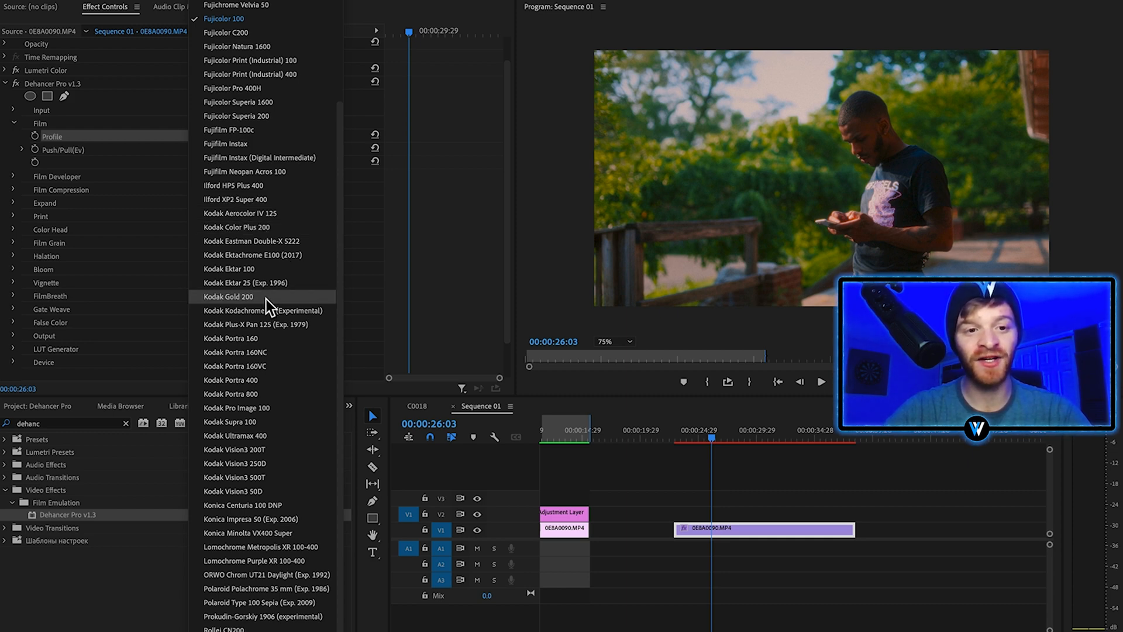
Switch the Film profile from Fujicolor 100 to Kodak Gold 200
click(227, 296)
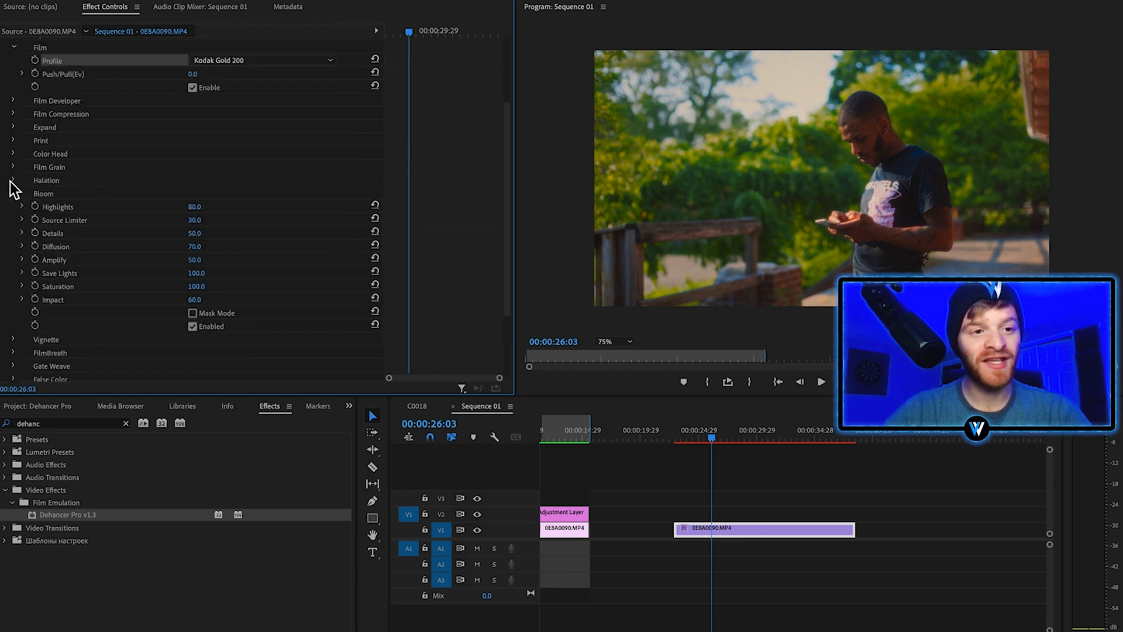